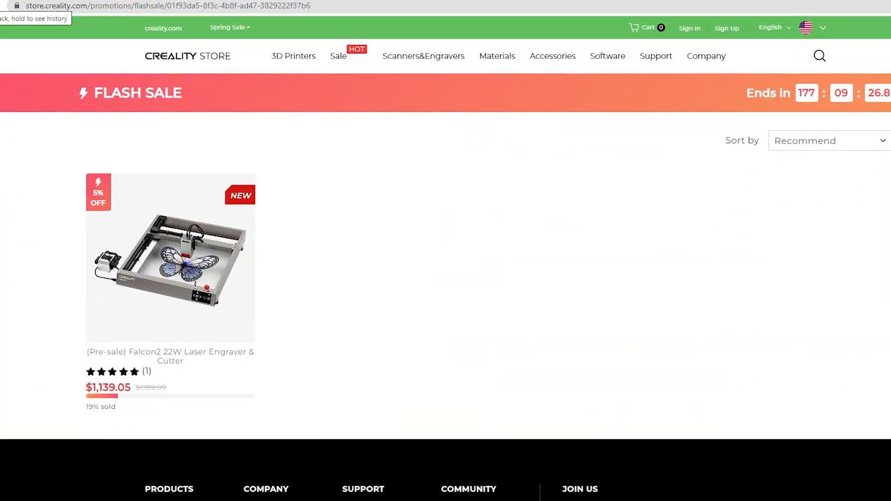
Step: Run the downloaded LaserGRBL install.exe, accepting the unverified-publisher security warning
scroll("down", 3)
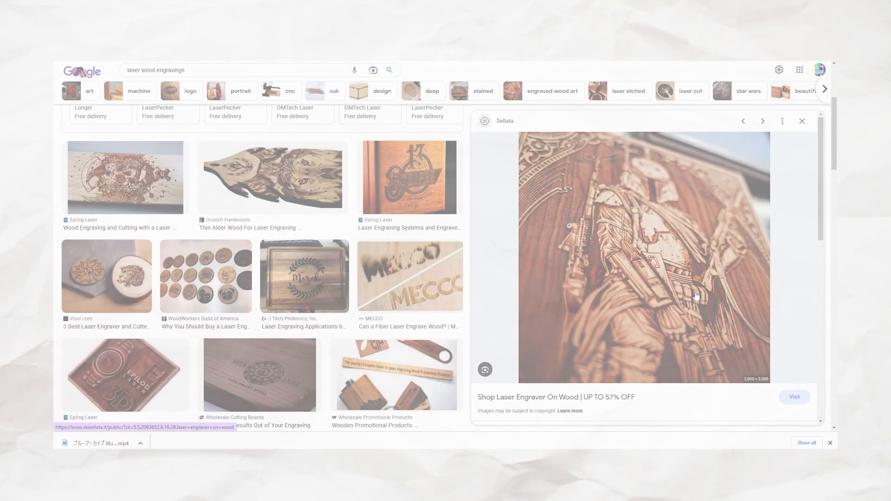
scroll("down", 3)
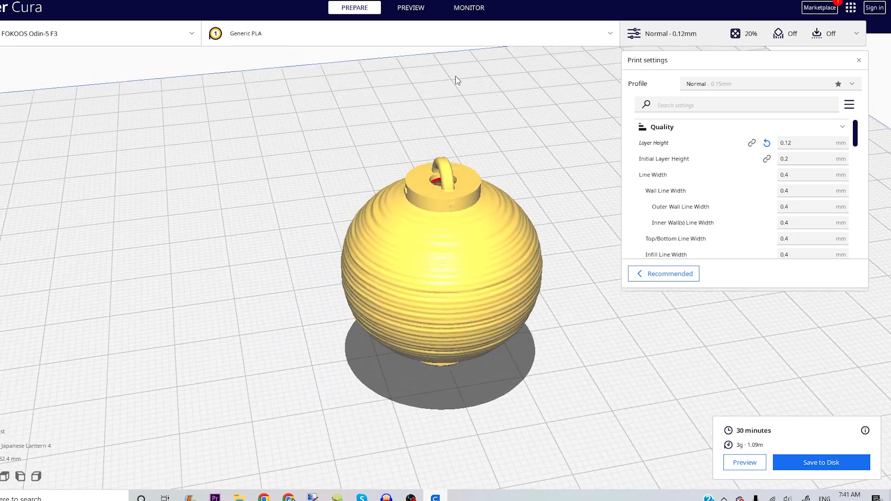
left_click(411, 7)
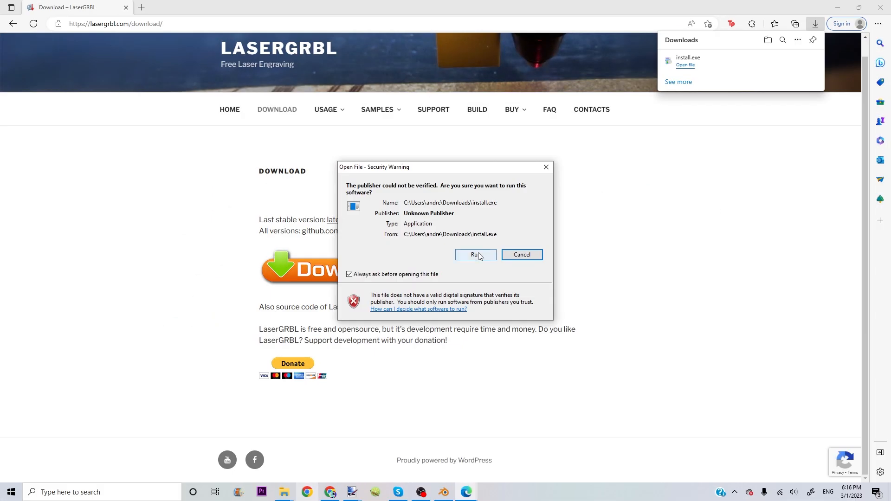
left_click(475, 255)
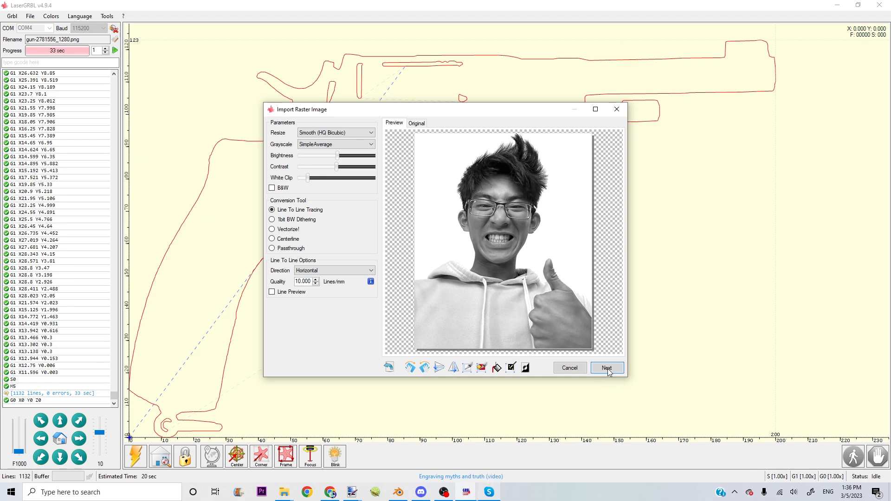
Step: Keep Line To Line Tracing for the portrait photo and proceed
left_click(605, 368)
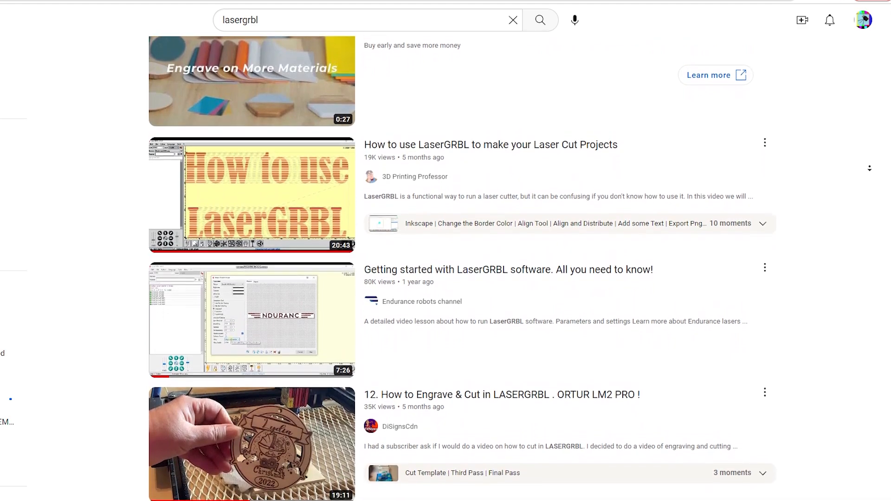
scroll("down", 3)
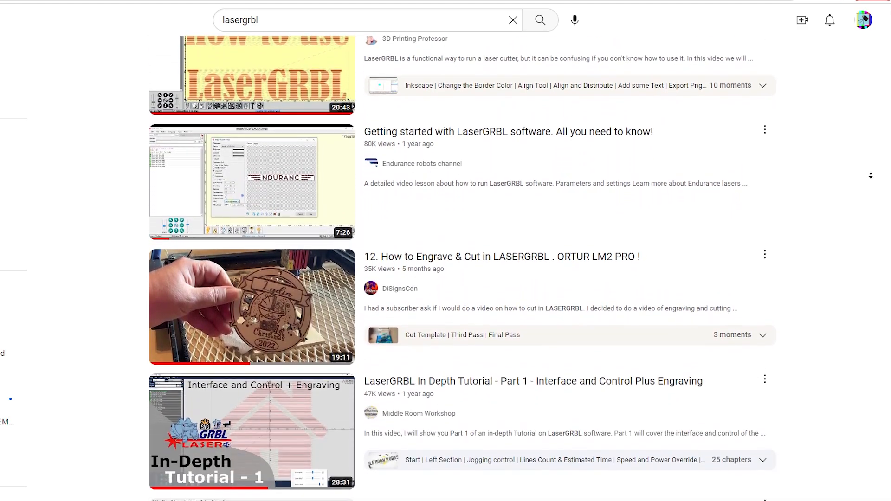
scroll("down", 3)
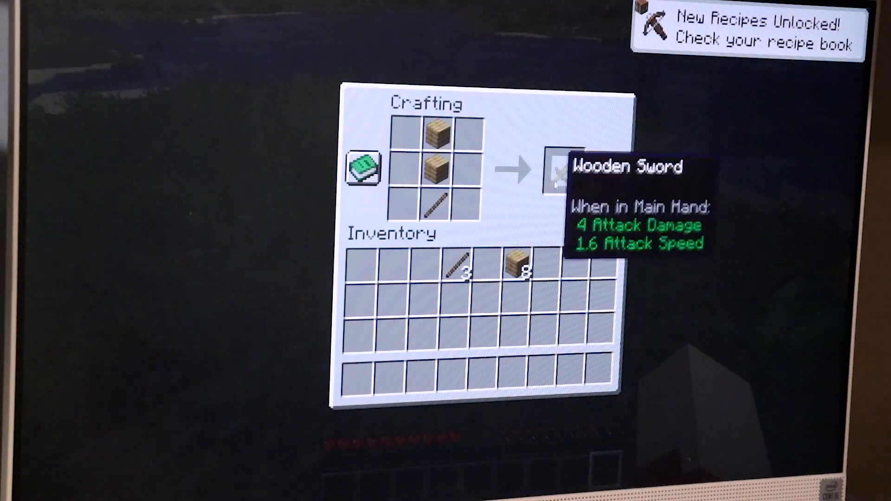
Step: Leave the Wooden Sword crafting screen with Escape
key("Escape")
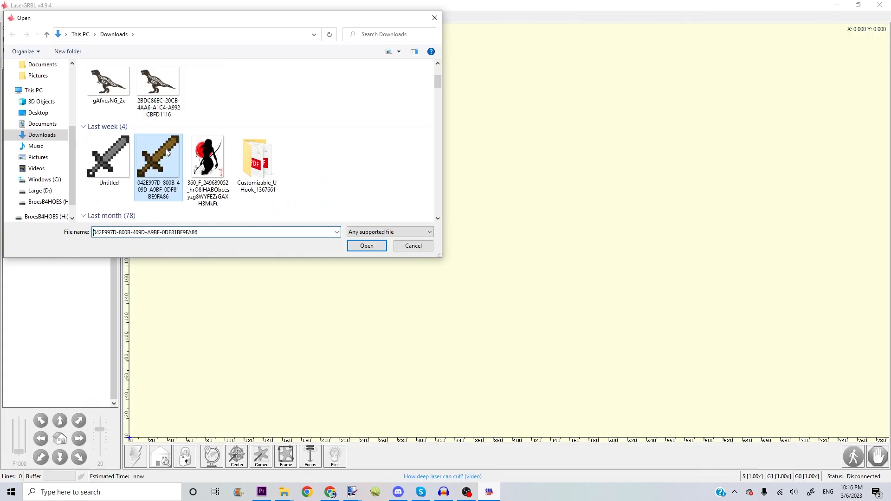
Step: Import the pixel sword image and apply brightness 15 and contrast 7
left_click(366, 246)
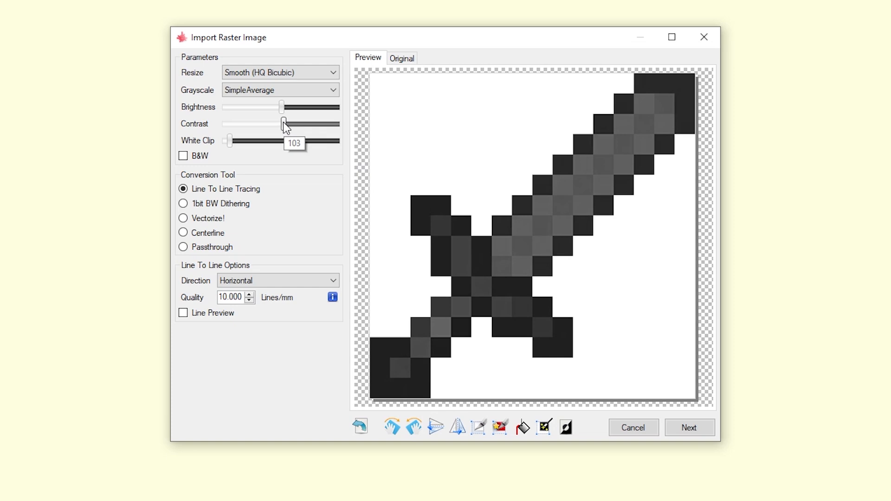
left_click_drag(281, 123, 316, 123)
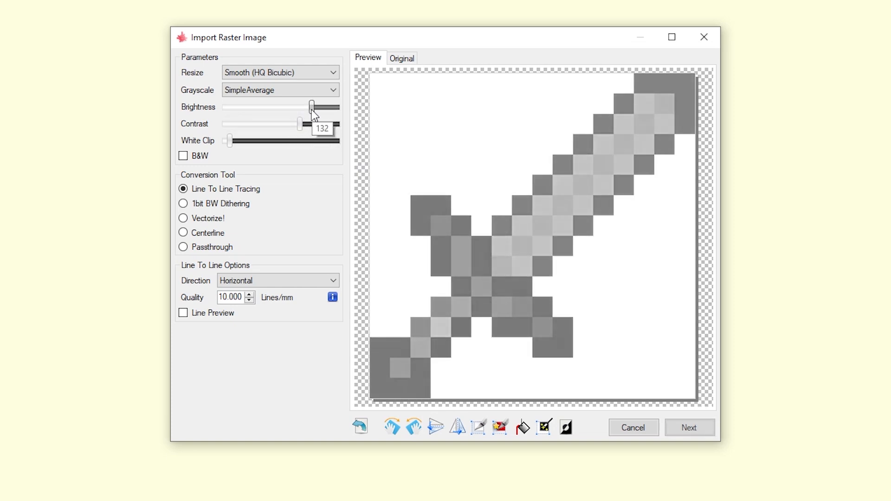
left_click_drag(299, 124, 318, 125)
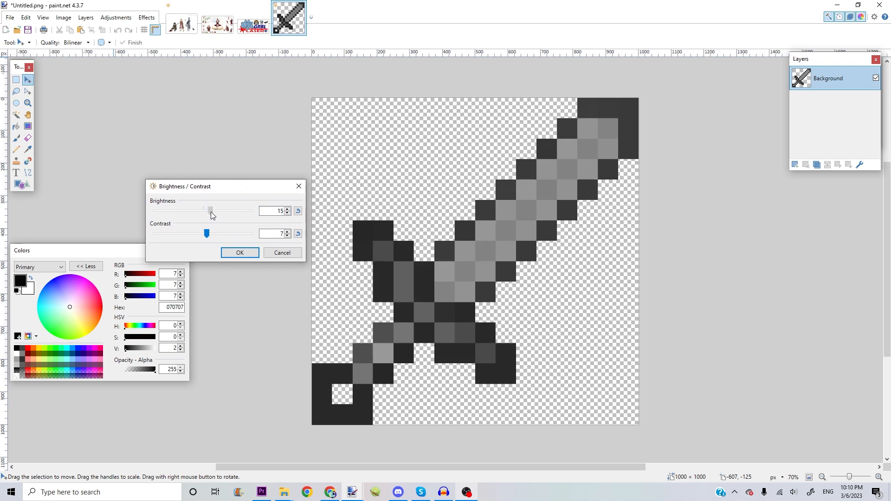
left_click(240, 253)
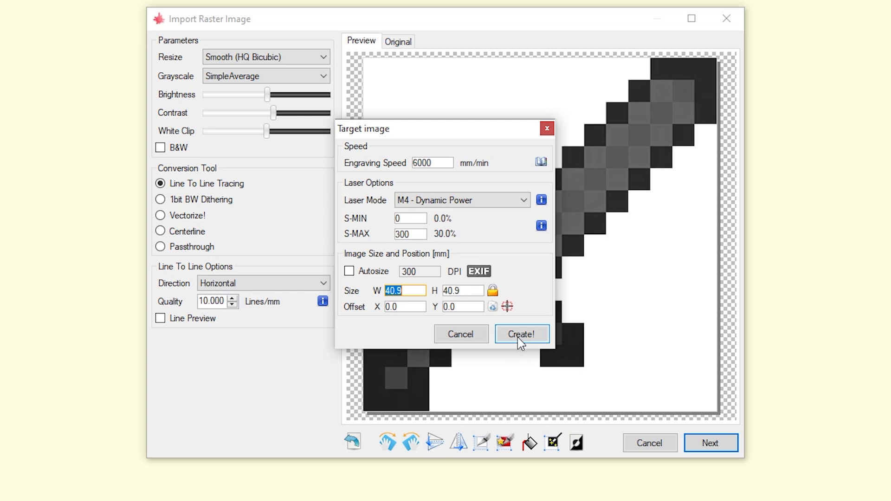
mouse_move(522, 344)
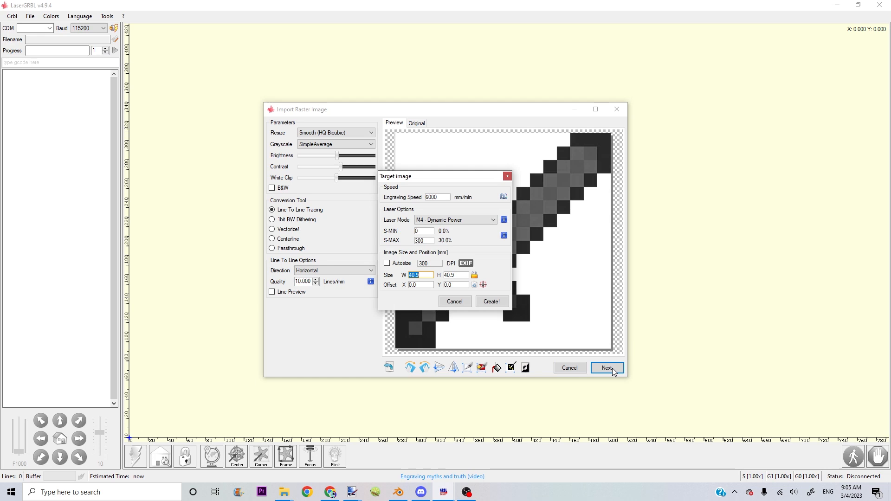
Step: Generate the sword G-code: 15,512 lines, 40.9 mm square, about 57 seconds
left_click(491, 301)
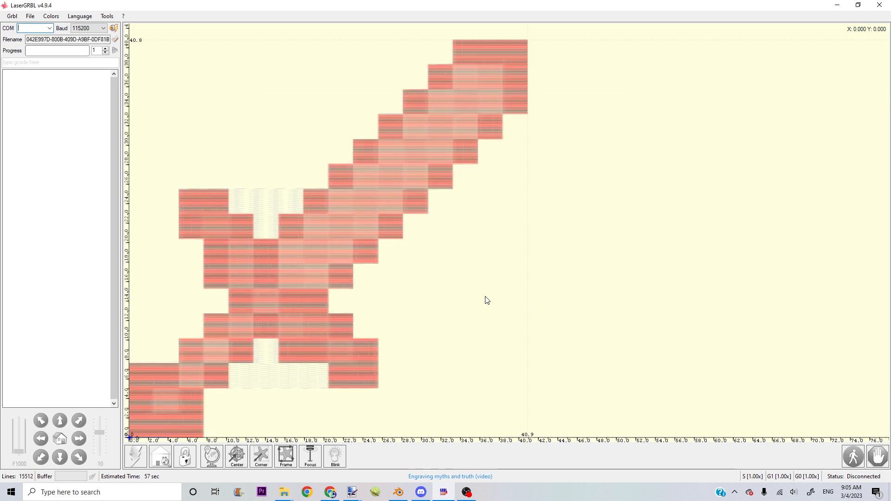
mouse_move(333, 262)
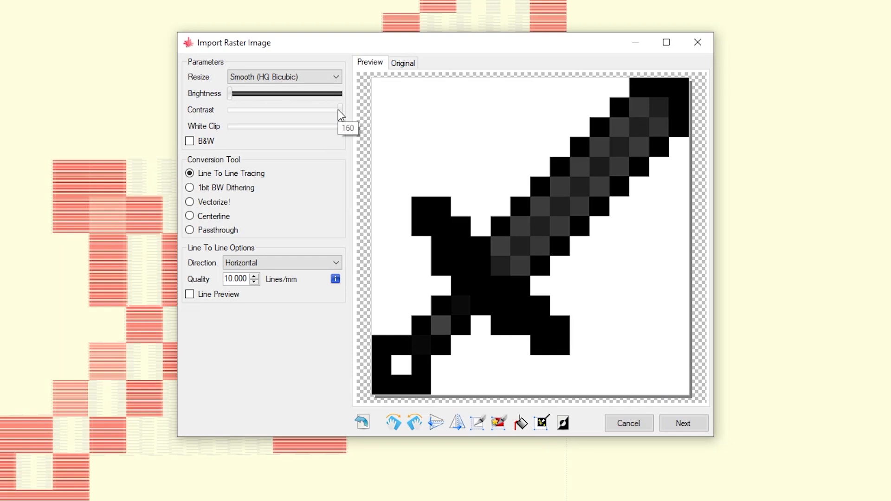
Step: Switch the sword import to Vectorize! and continue to build the outline path
left_click(190, 202)
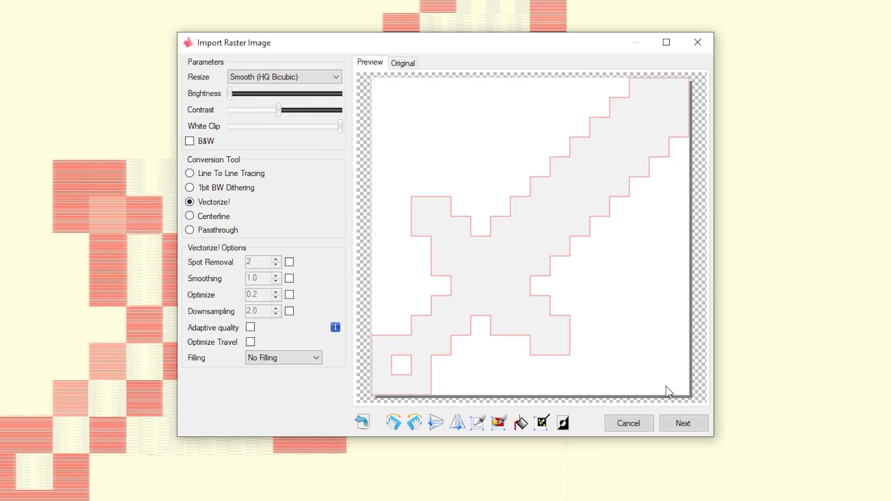
left_click(683, 423)
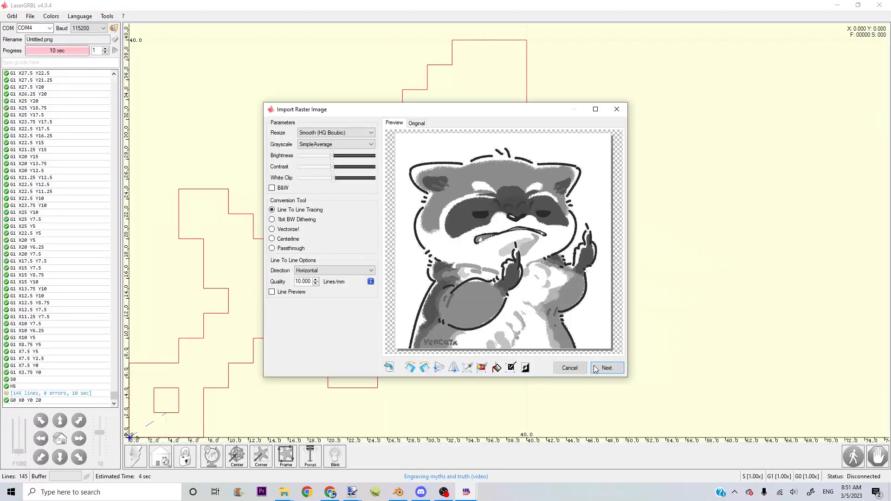
Step: Continue to the raccoon's target settings and edit the minimum laser power
left_click(607, 368)
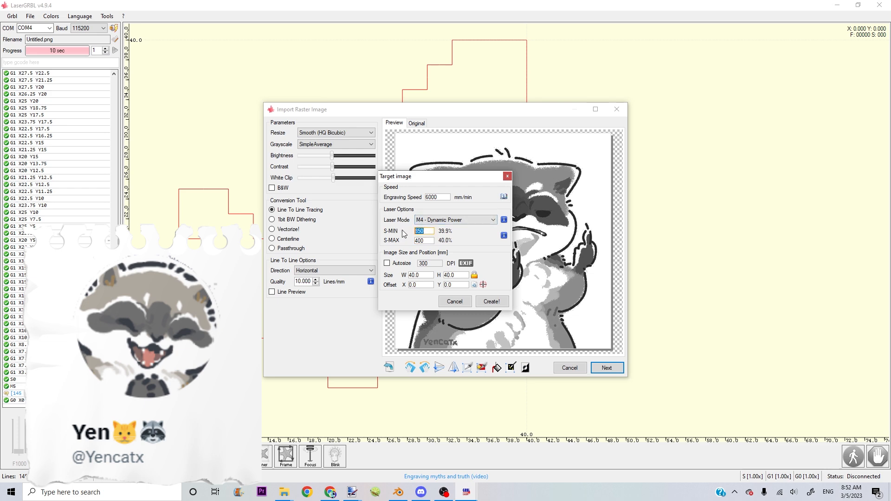
left_click(492, 301)
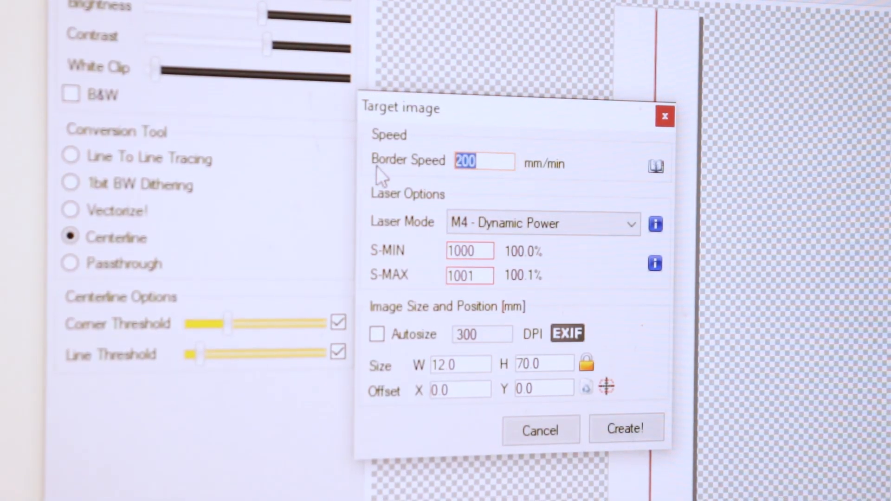
Step: Enter 50 mm/min as the centerline Border Speed
type("50")
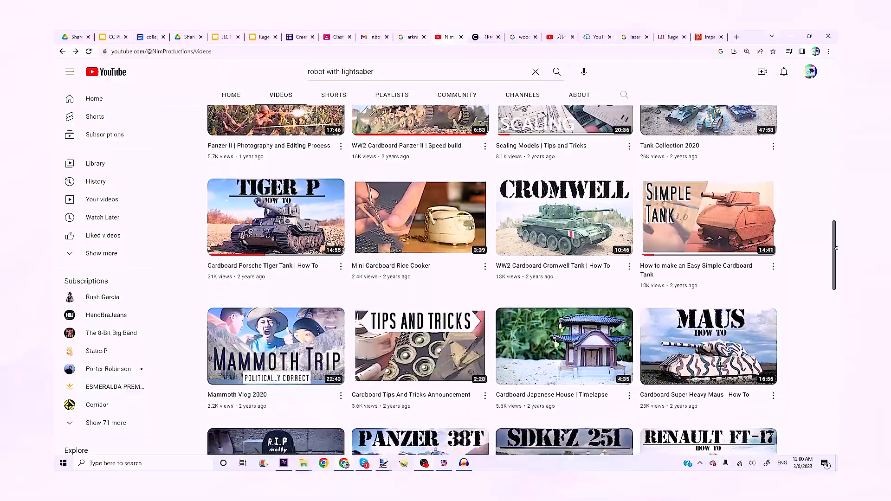
Step: Scroll the channel's video grid down to the Panzer 38T, T-70 and T-34 builds
scroll("down", 3)
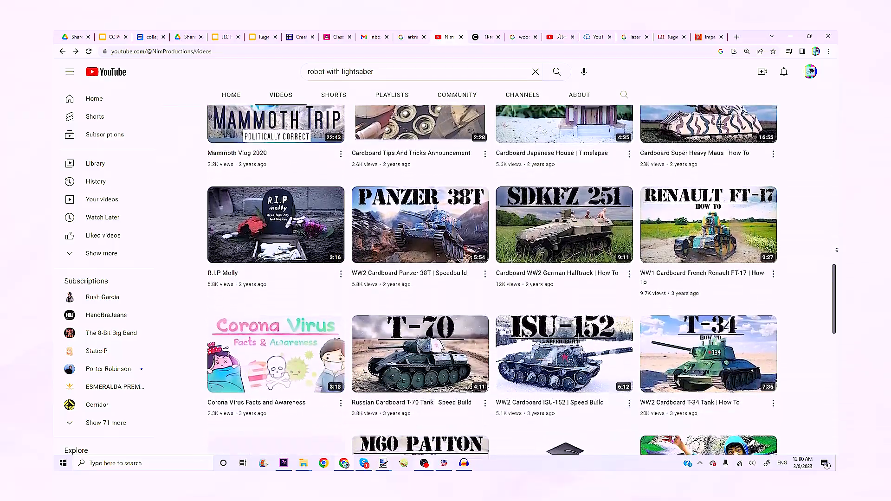